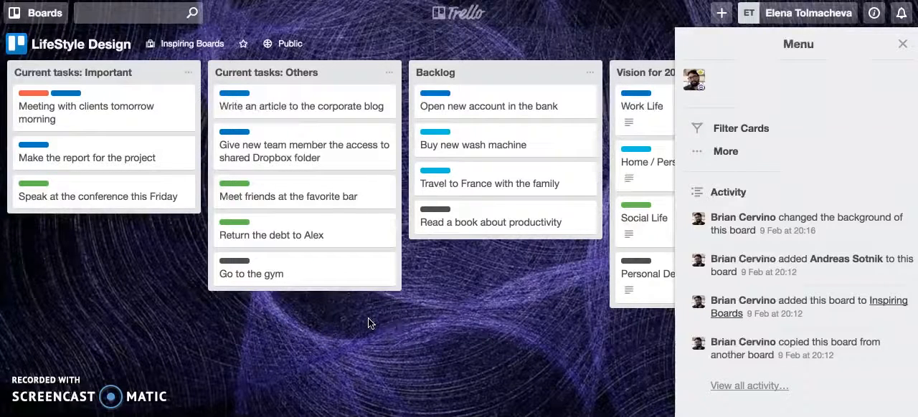
# Open the LifeStyle Design board's Print and Export options for JSON export
pyautogui.click(725, 151)
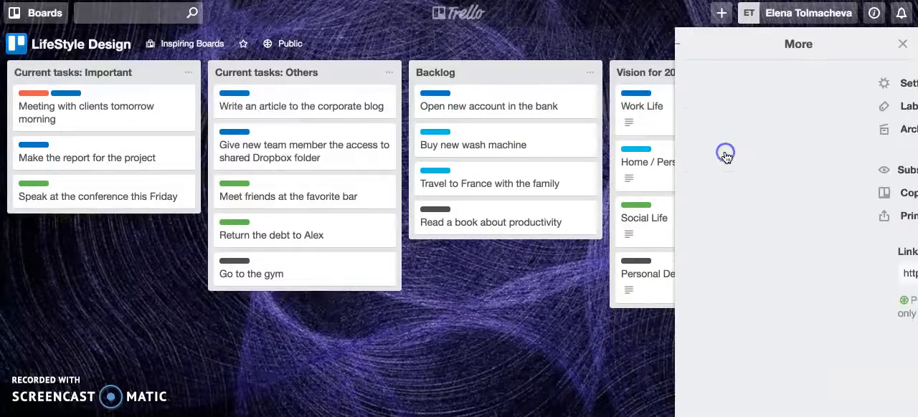
pyautogui.click(758, 216)
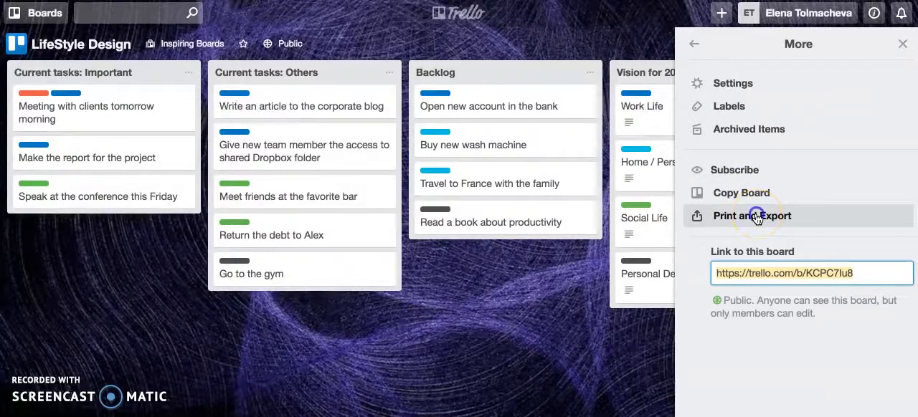
pyautogui.click(752, 216)
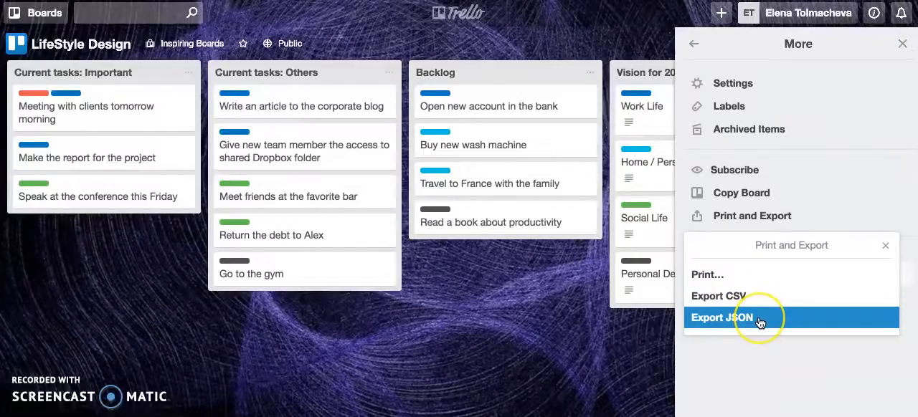
pyautogui.moveTo(759, 320)
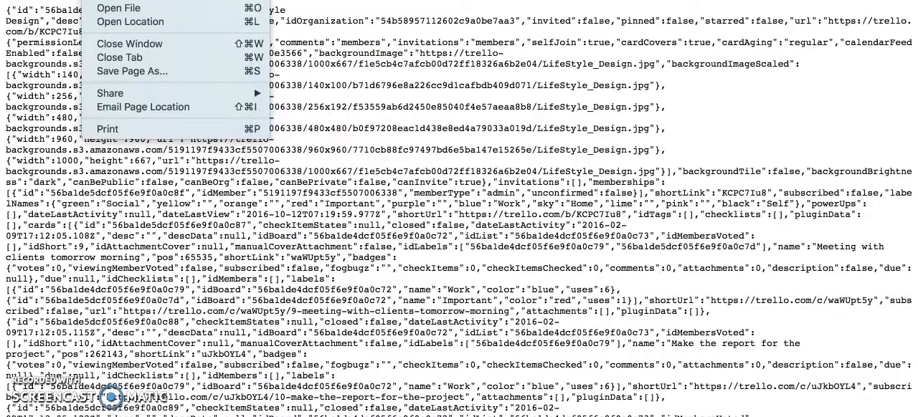
# Save the exported JSON page to Downloads as 'Trello Board'
pyautogui.click(114, 75)
pyautogui.write('Trello B')
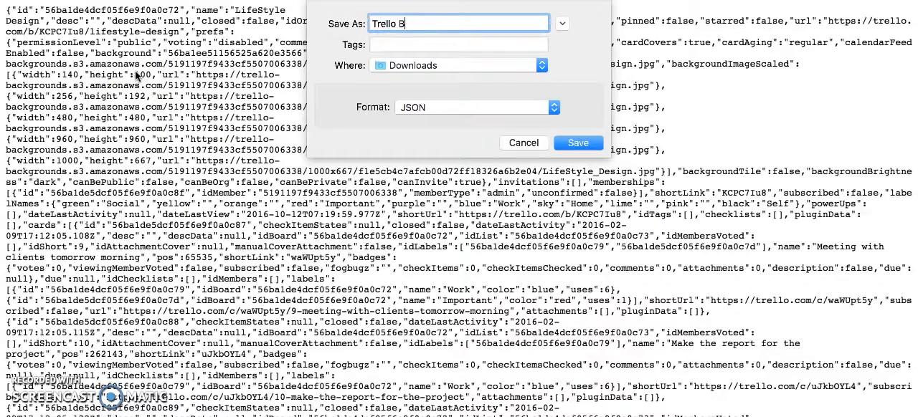
pyautogui.write('oard')
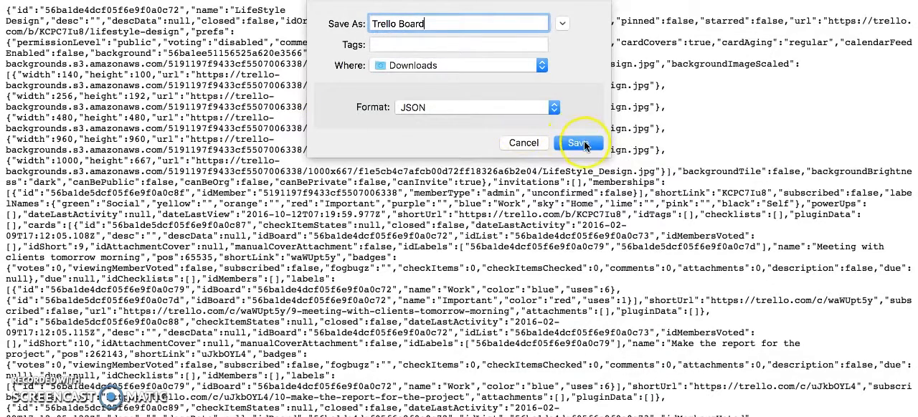
pyautogui.click(578, 142)
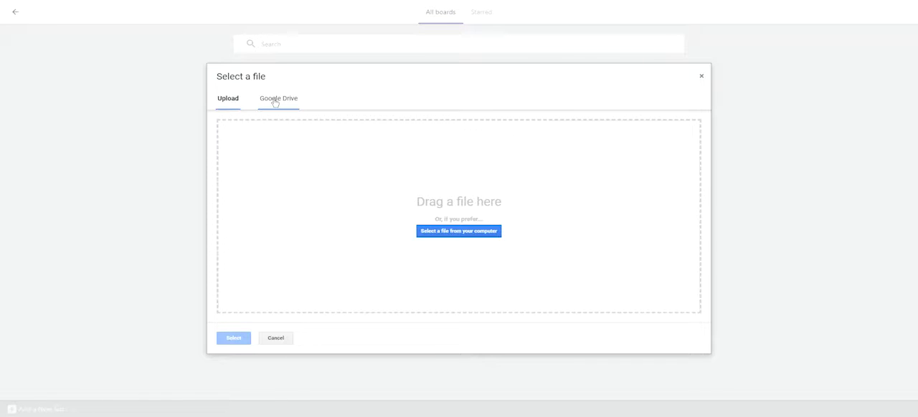
# Switch the import file chooser to the Google Drive tab
pyautogui.click(278, 98)
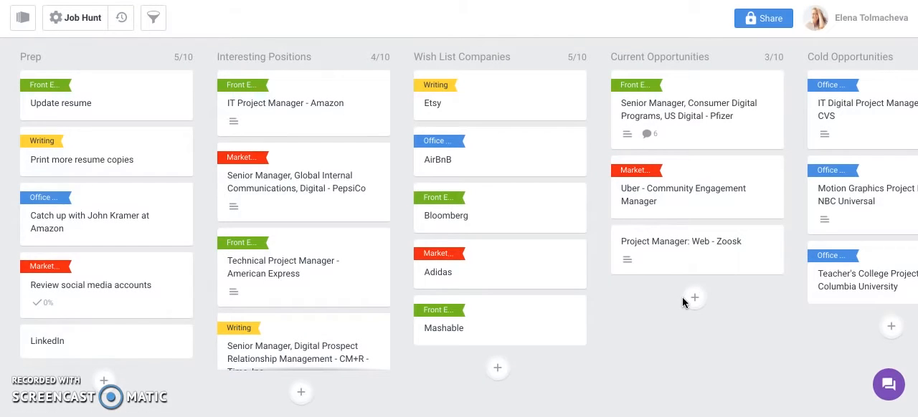
# Open the imported LifeStyle Design board with its tasks, backlog, vision and done lists
pyautogui.click(83, 17)
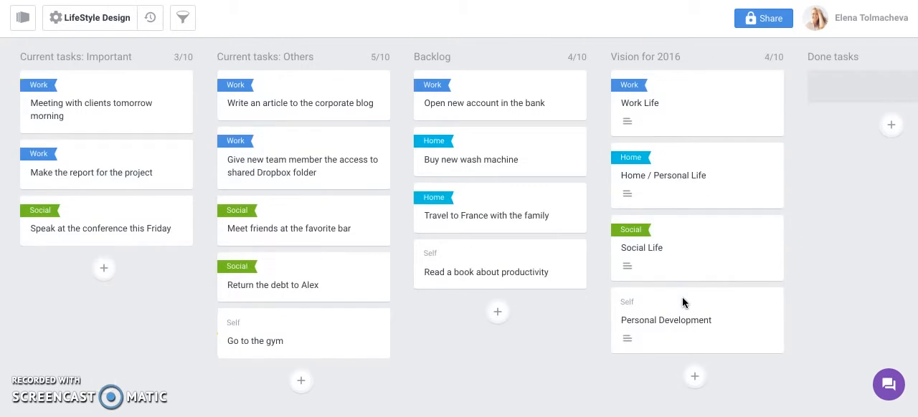